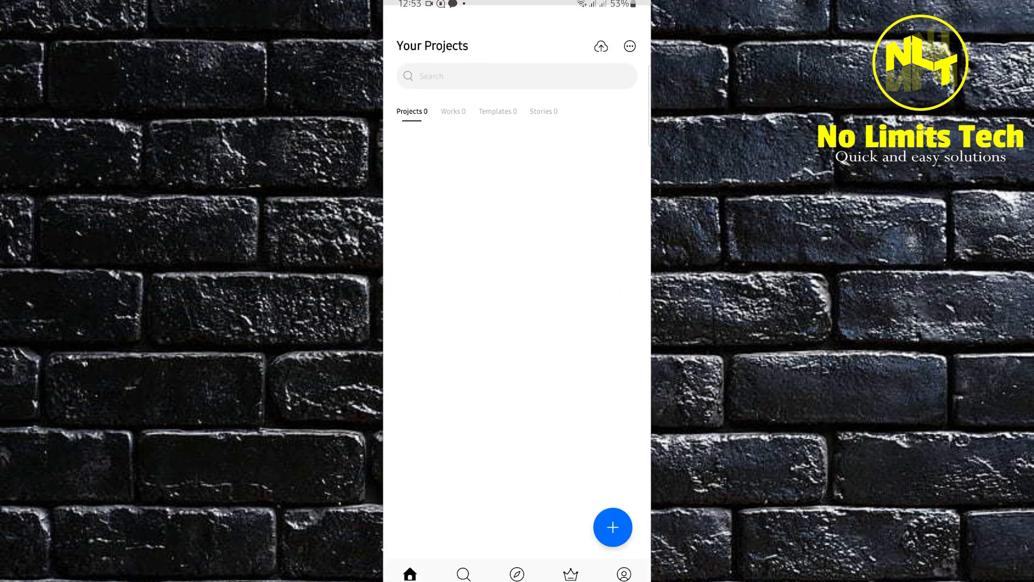
Step: Open the Default project folder from Your Projects
left_click(612, 527)
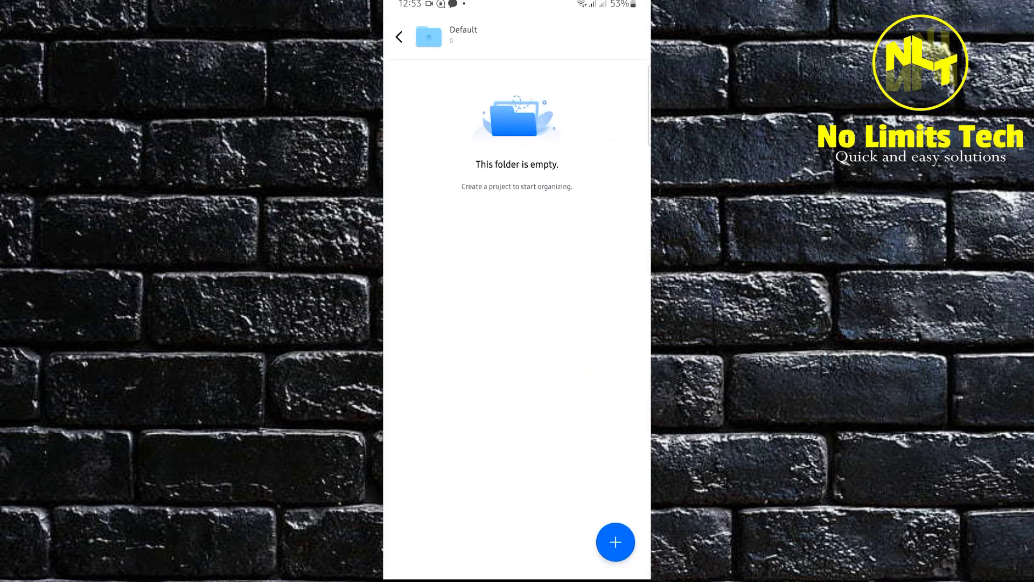
Step: Create a new project from the 00:09 video clip in the gallery and enter the editor
left_click(615, 542)
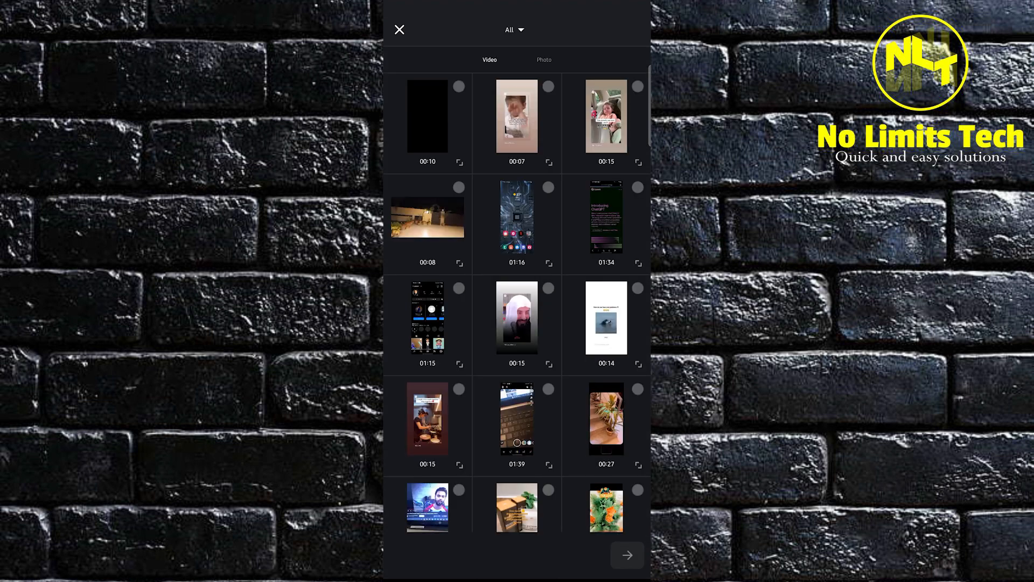
scroll("down", 3)
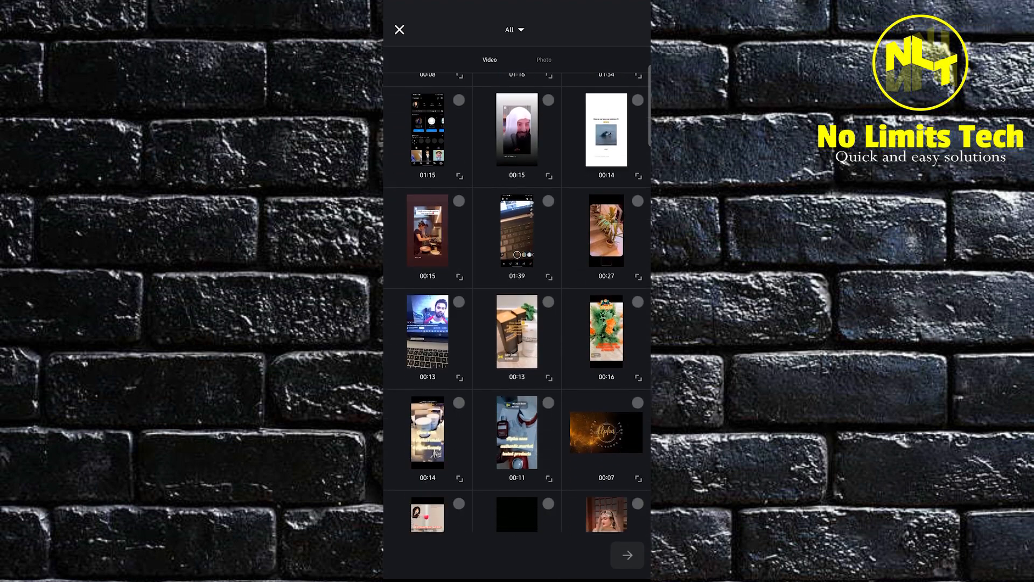
scroll("down", 3)
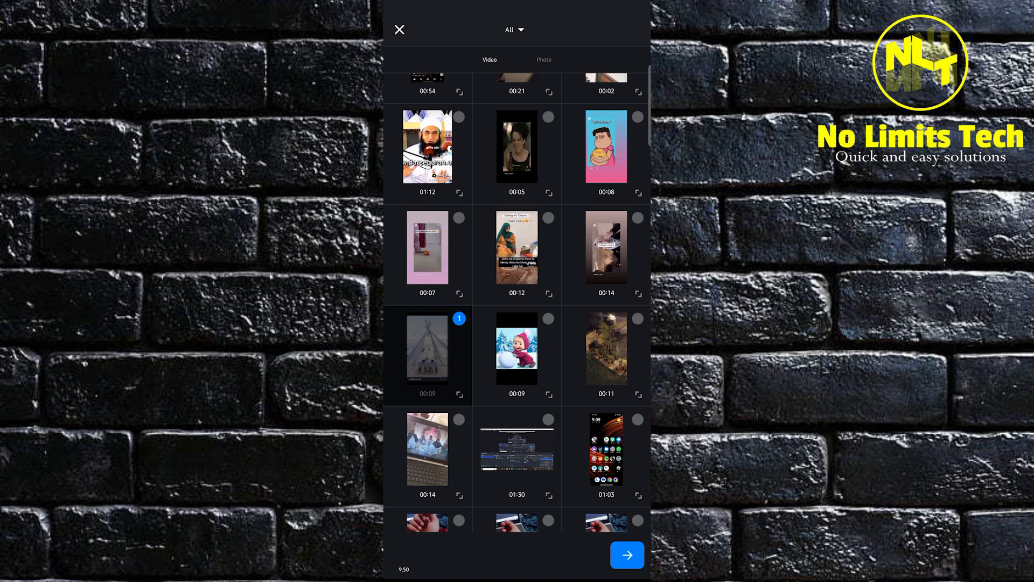
left_click(426, 348)
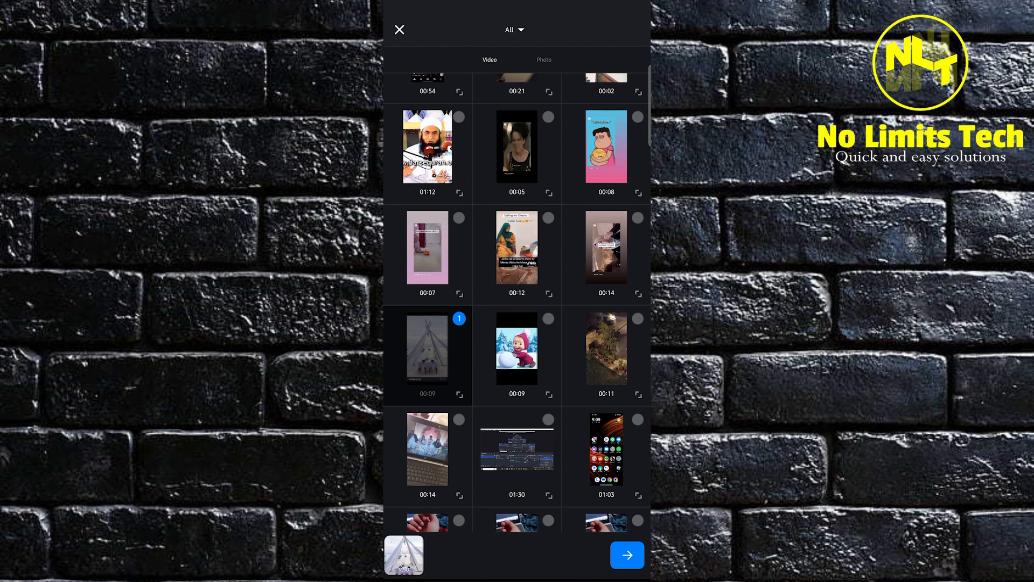
left_click(626, 555)
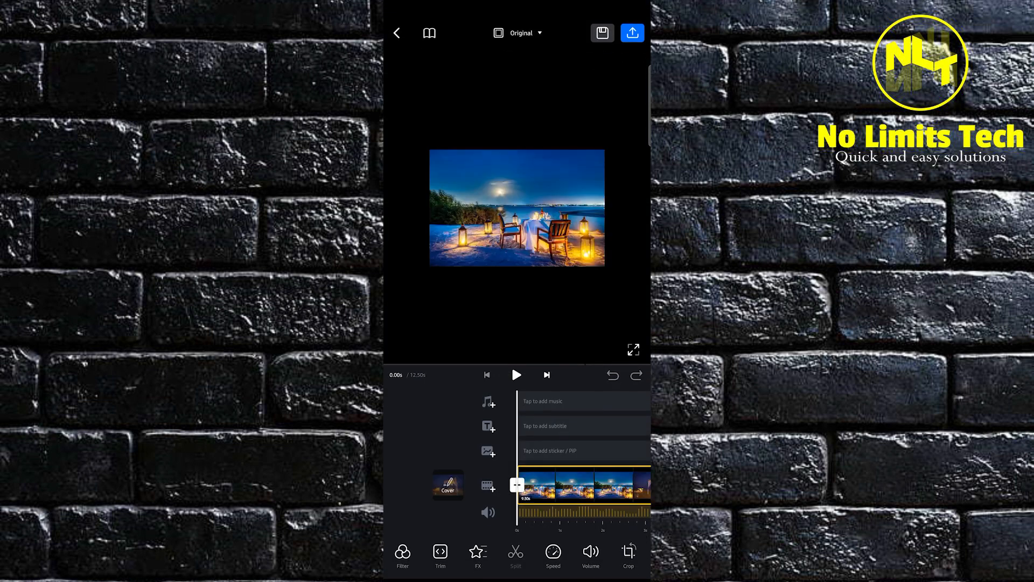
Step: Bring up the Insert panel for adding music, sound effects or recordings
left_click(516, 375)
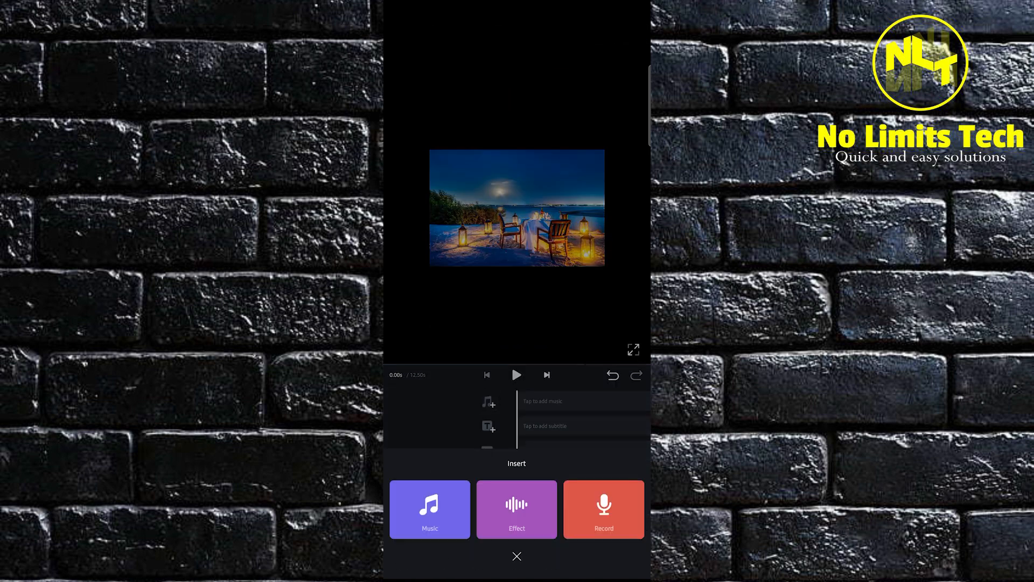
Step: Choose Over the Horizon from My Music for the project's soundtrack
left_click(430, 508)
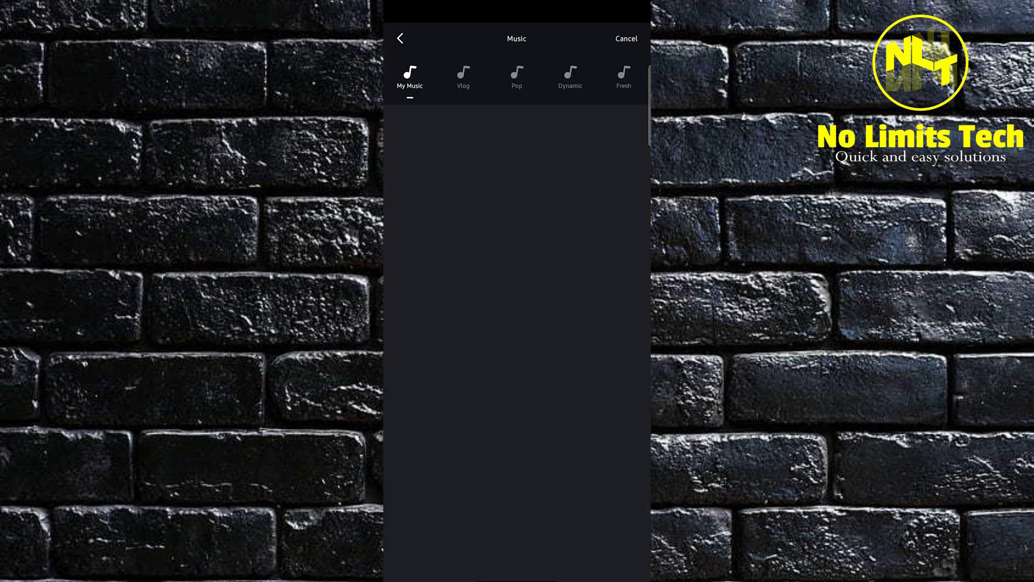
left_click(409, 74)
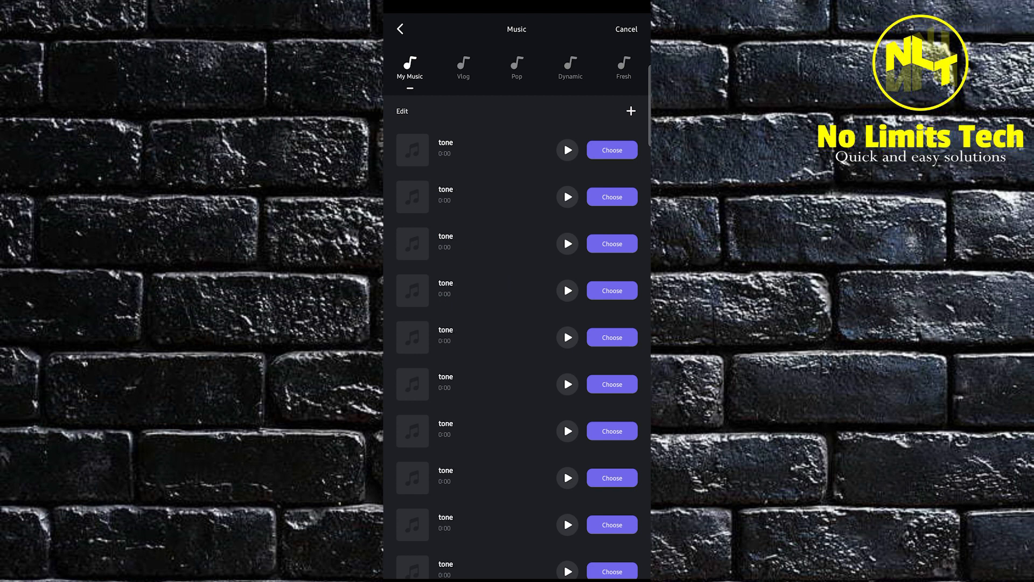
scroll("down", 3)
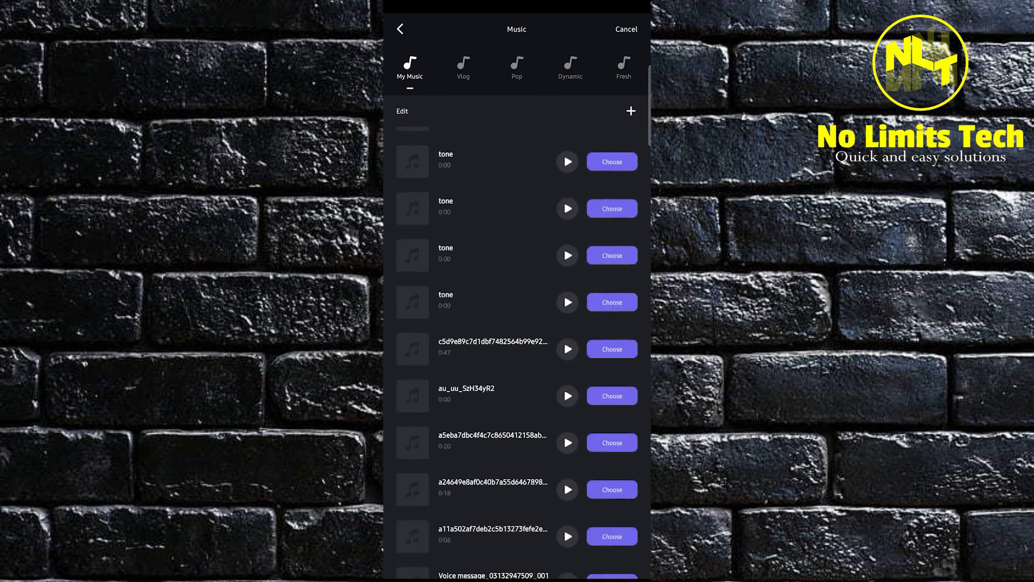
scroll("down", 3)
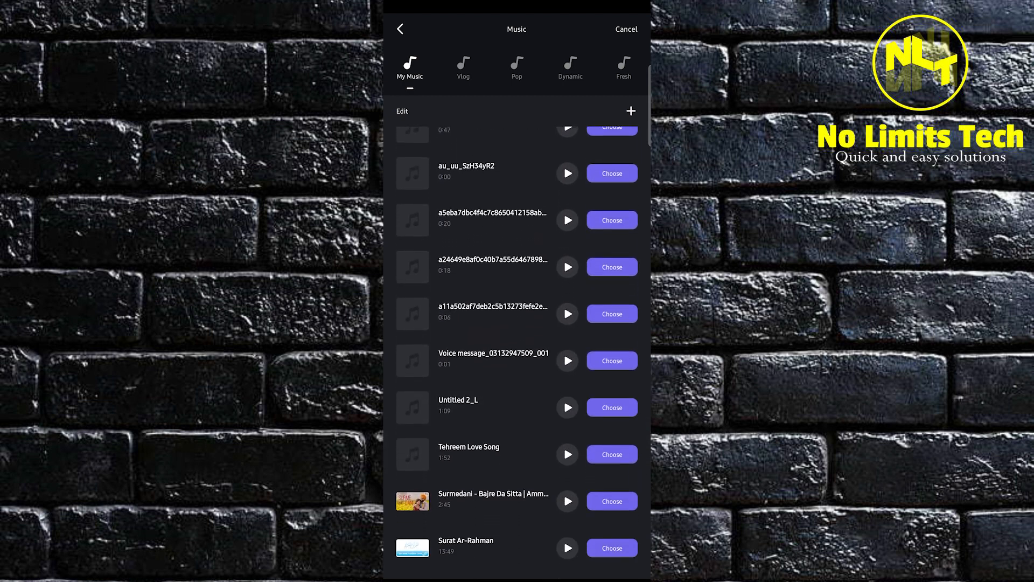
scroll("down", 3)
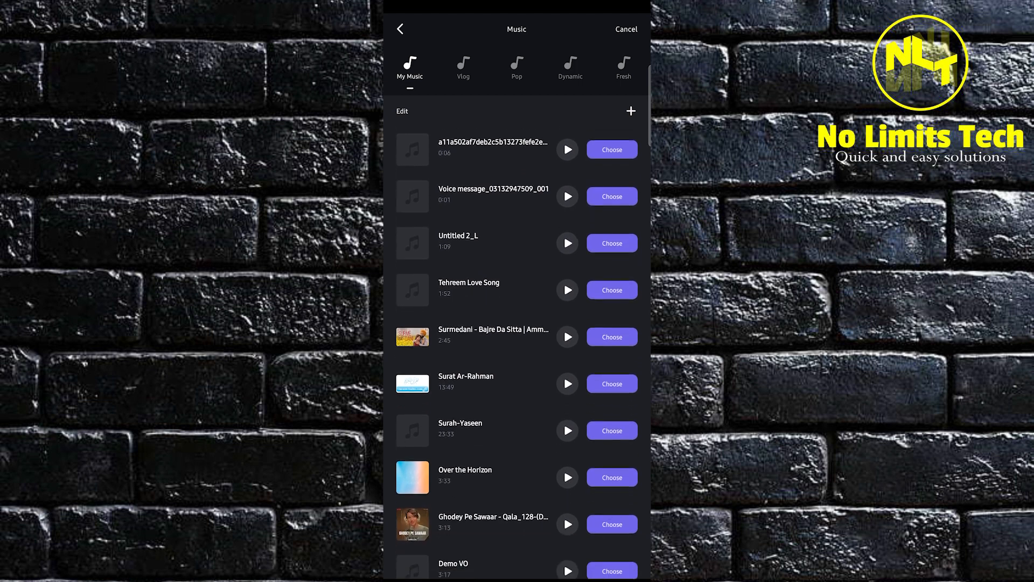
scroll("down", 3)
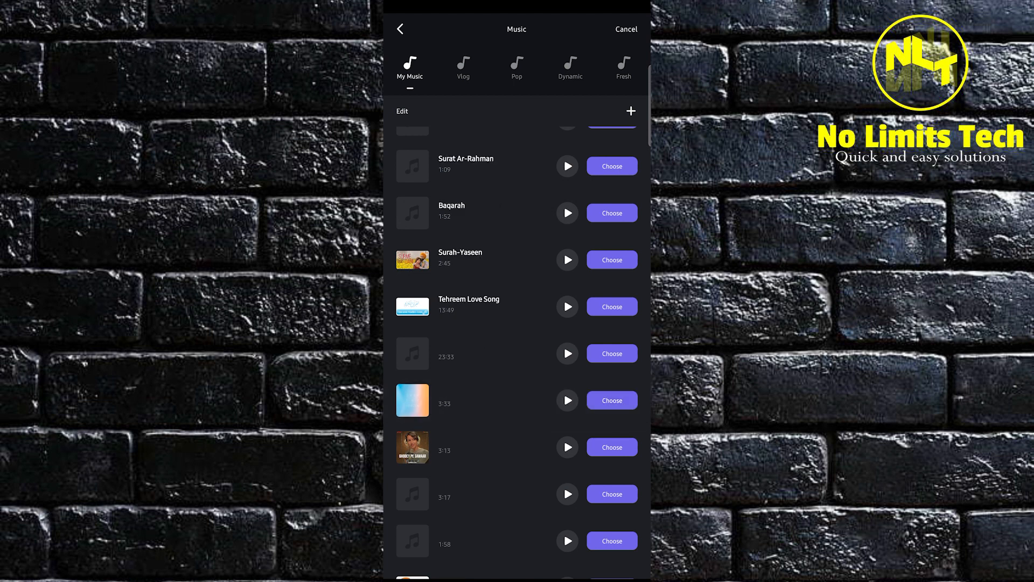
left_click(611, 401)
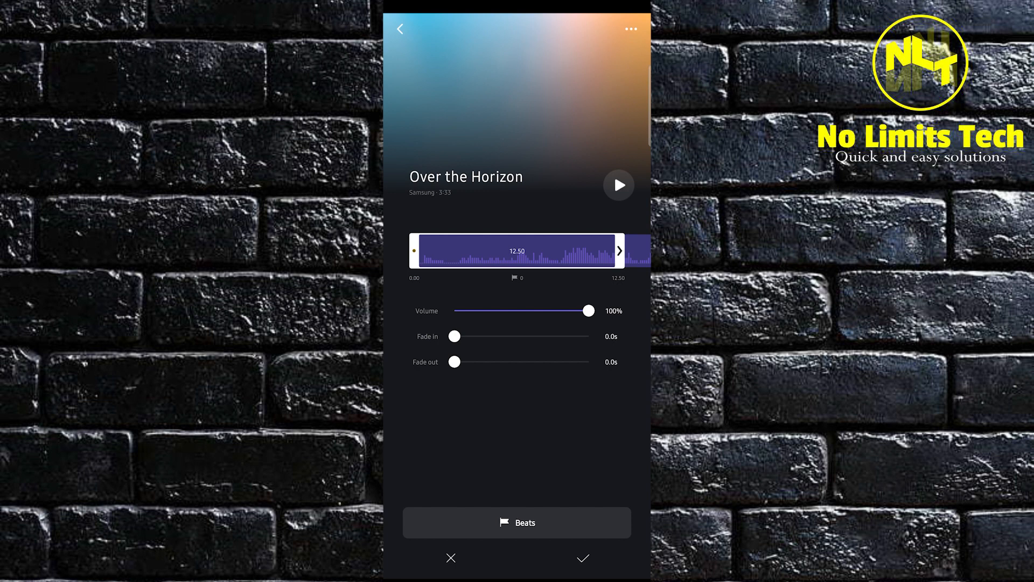
Step: Preview later 12.50s stretches of Over the Horizon, then back out to the Insert panel
left_click(618, 184)
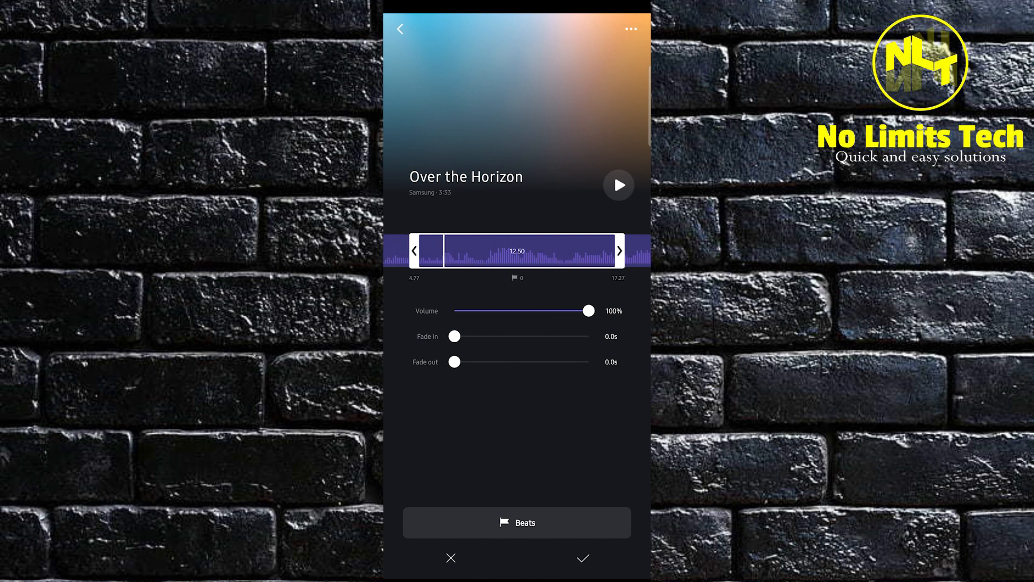
left_click(617, 184)
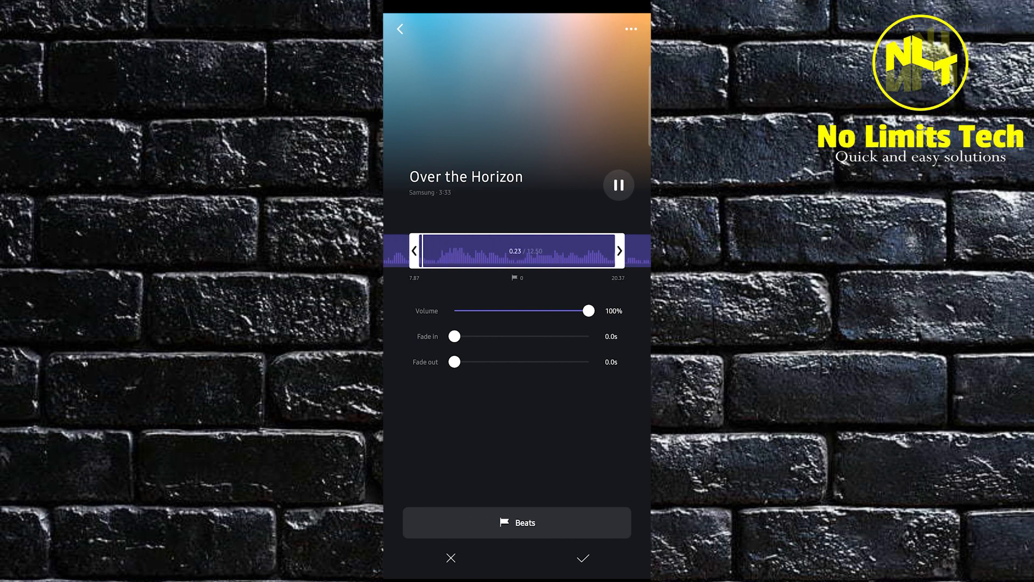
left_click(617, 184)
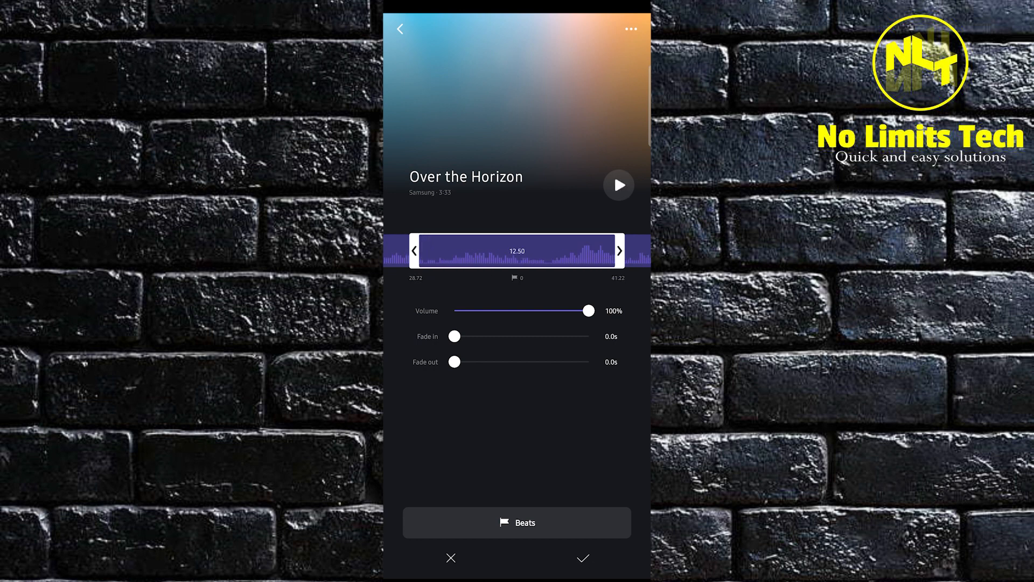
left_click(618, 184)
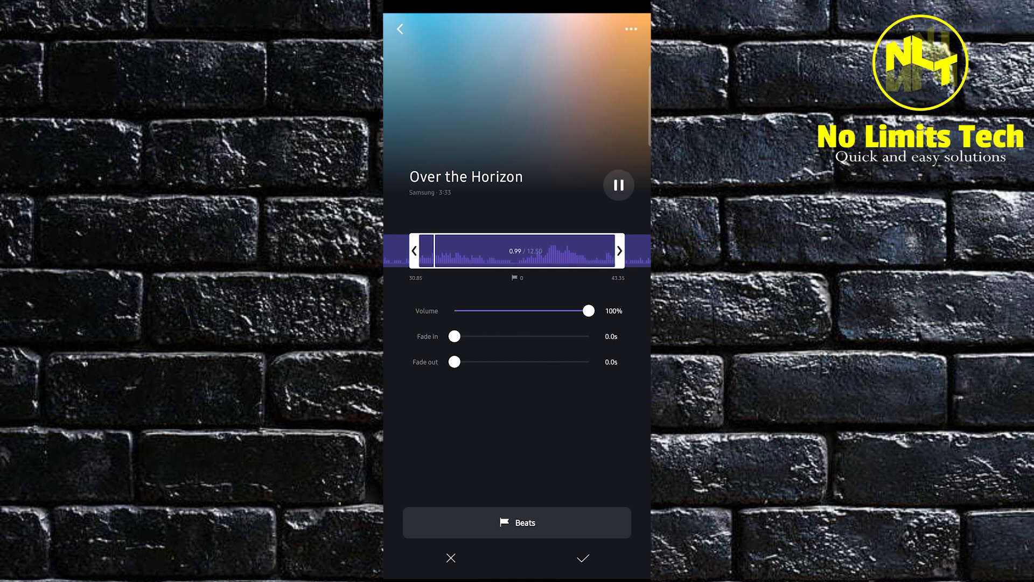
left_click(618, 185)
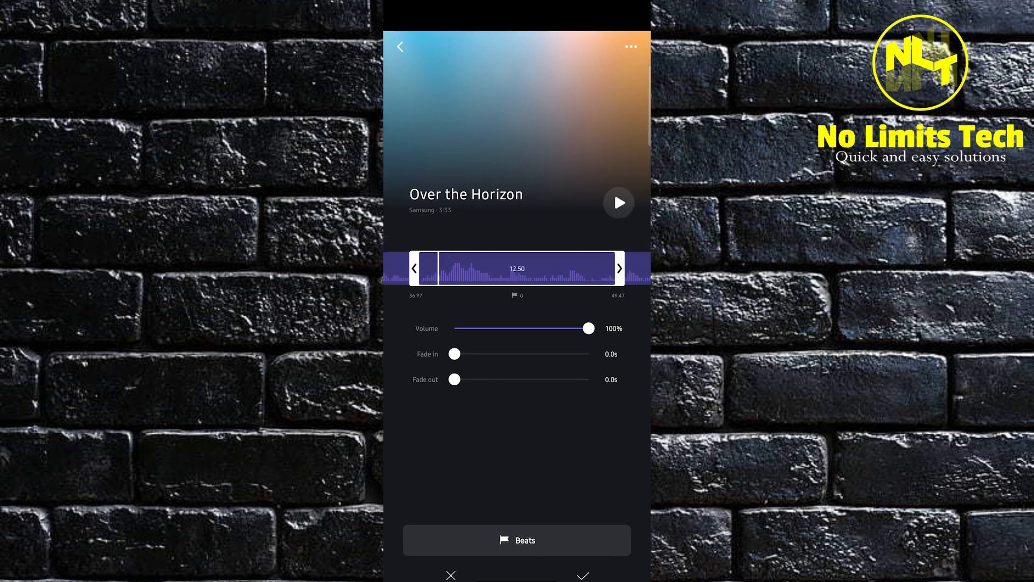
left_click(582, 574)
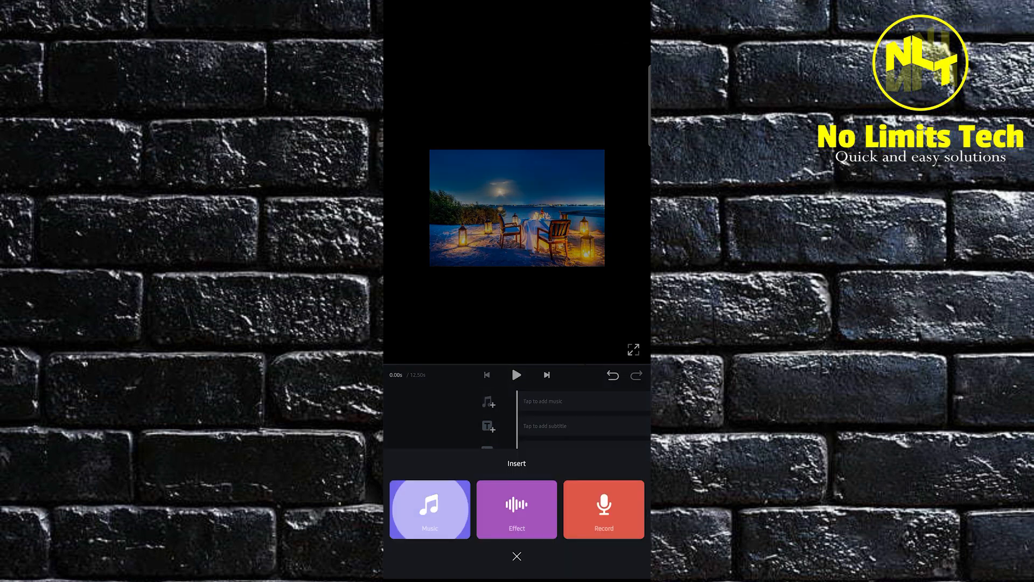
Step: Choose the Surmedani song from My Music instead, opening its trim and volume settings
left_click(429, 508)
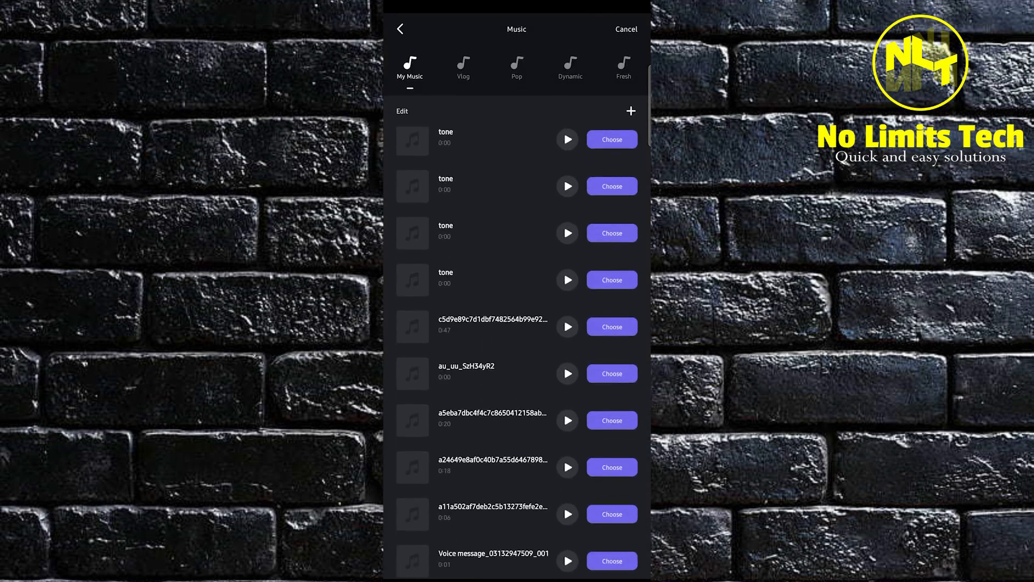
scroll("down", 3)
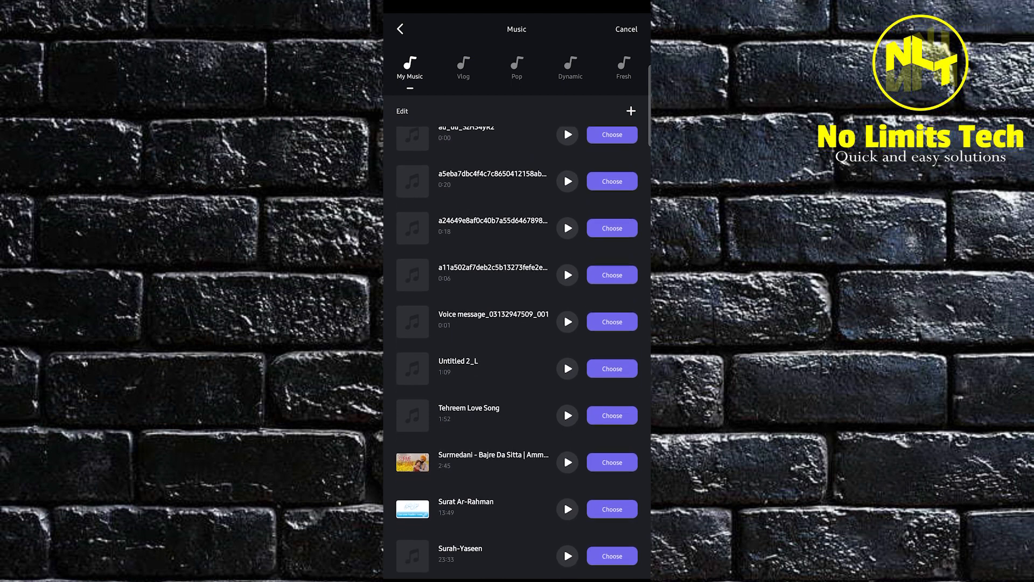
scroll("down", 3)
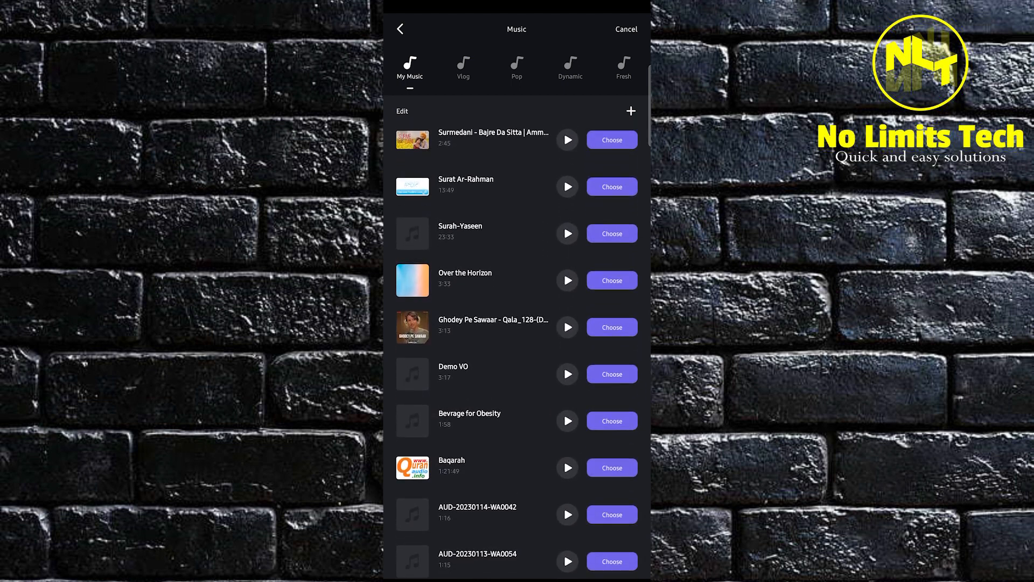
scroll("down", 3)
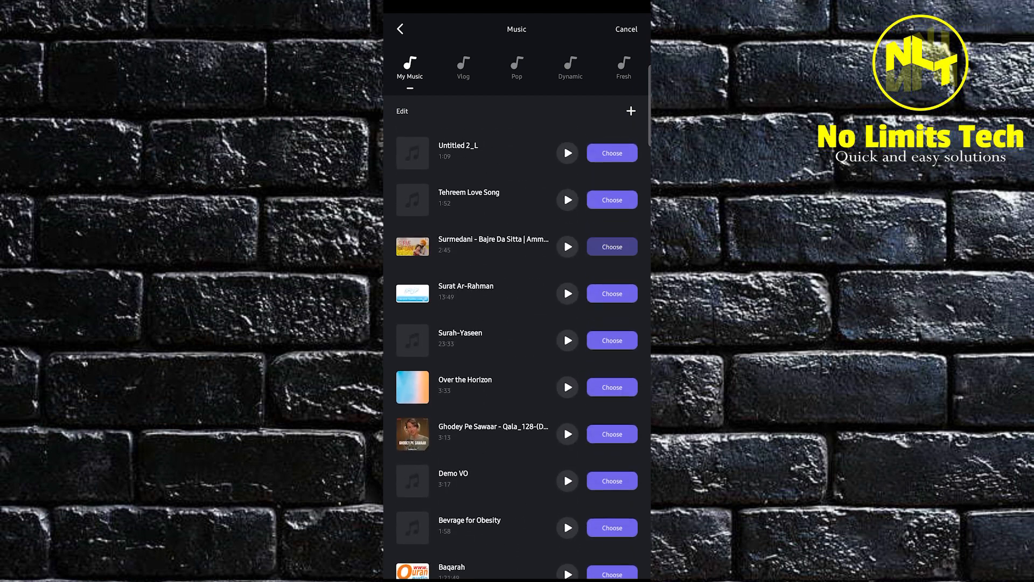
left_click(610, 245)
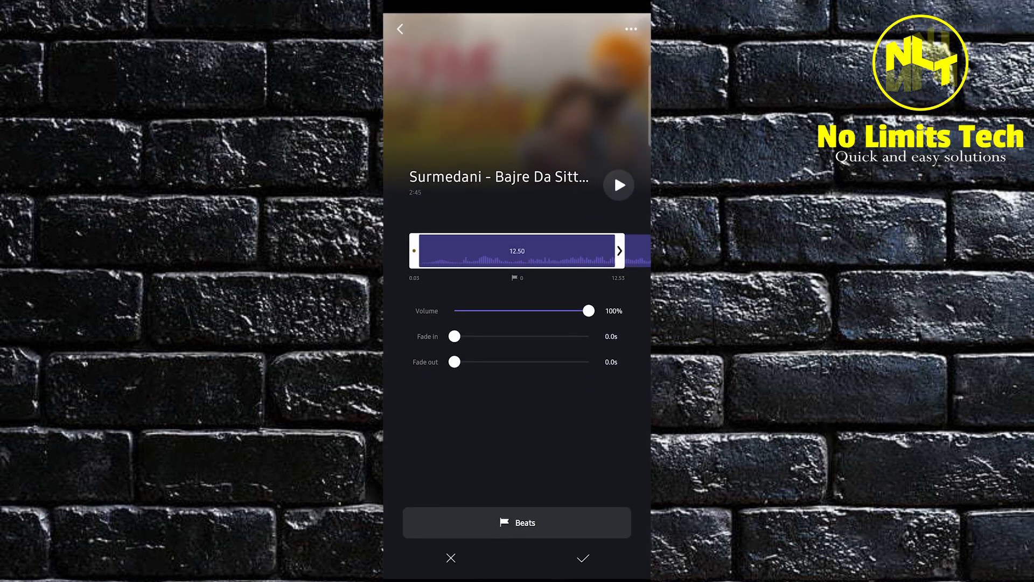
Step: Preview and set the start of a 12.5-second Surmedani stretch, then add it as the music track
left_click(618, 184)
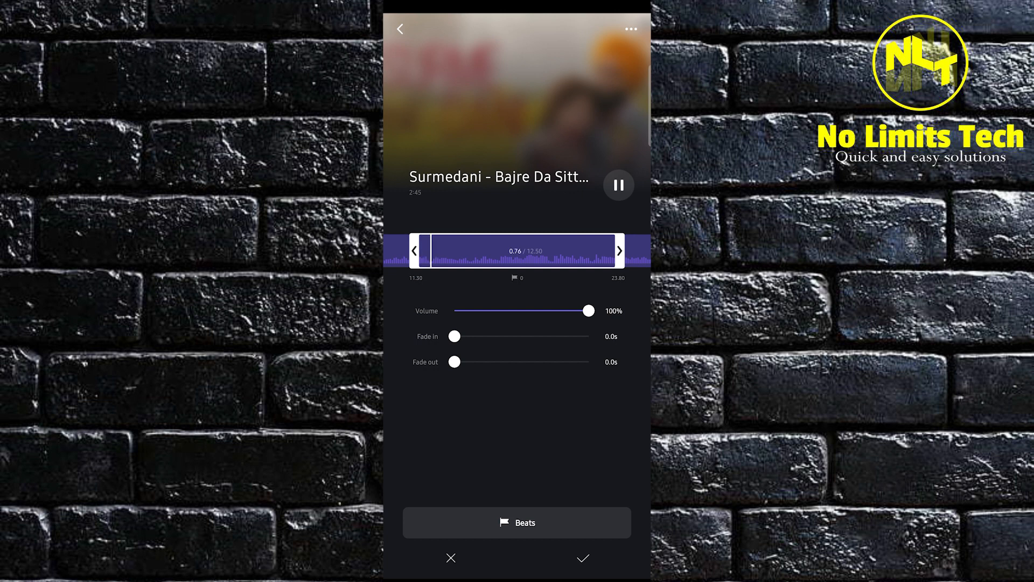
left_click(617, 184)
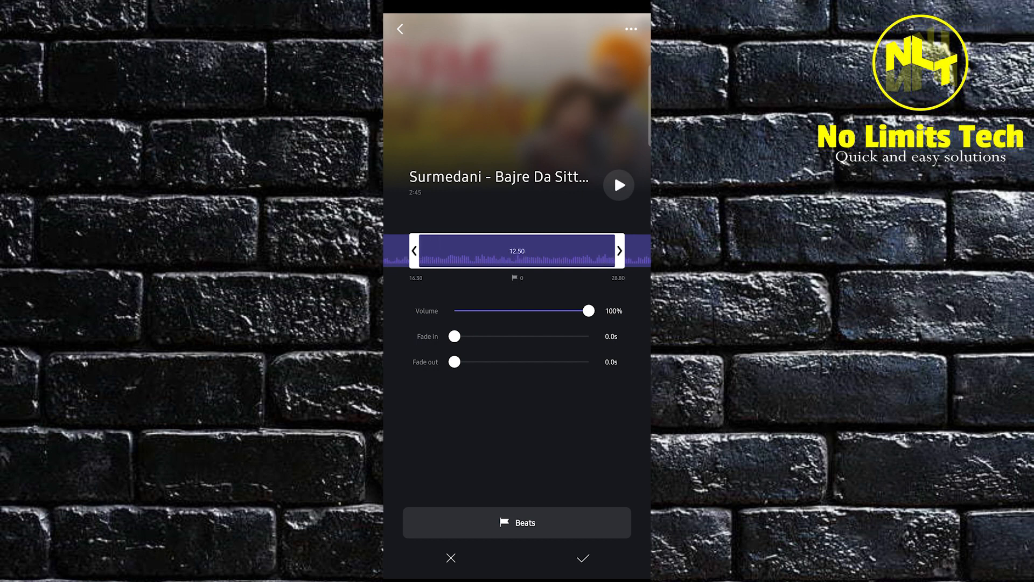
left_click(618, 185)
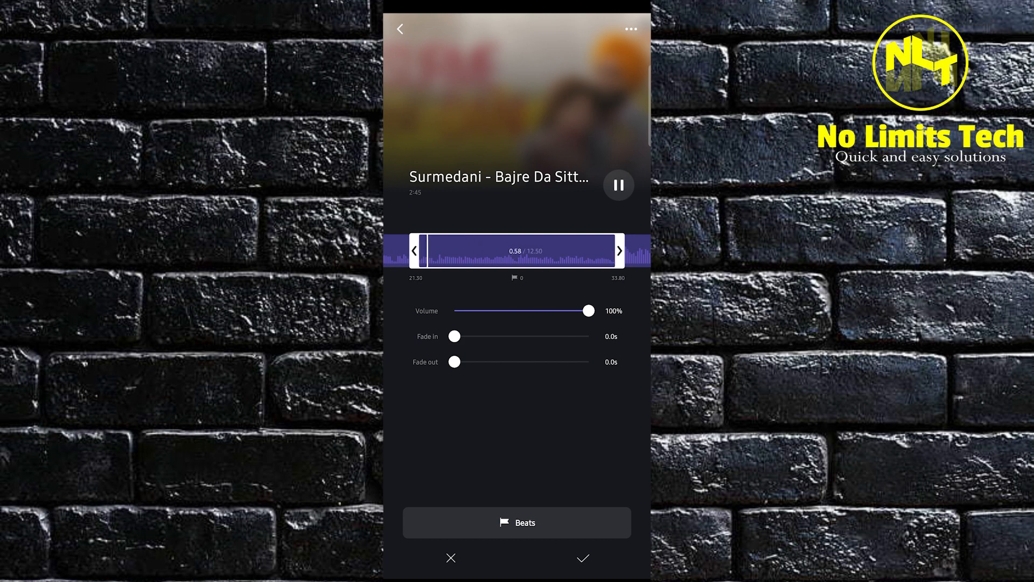
left_click(617, 185)
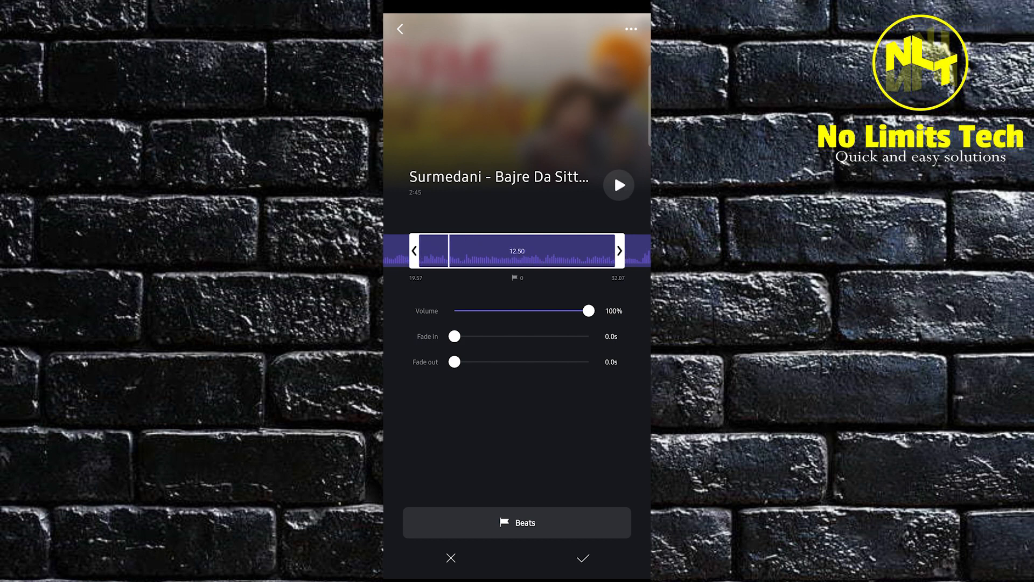
left_click(619, 184)
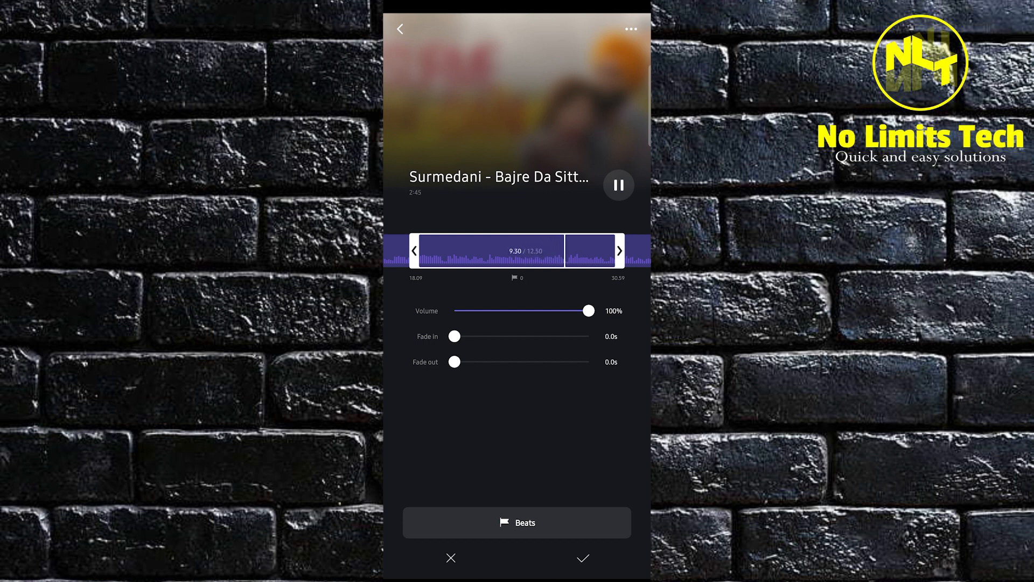
left_click(582, 557)
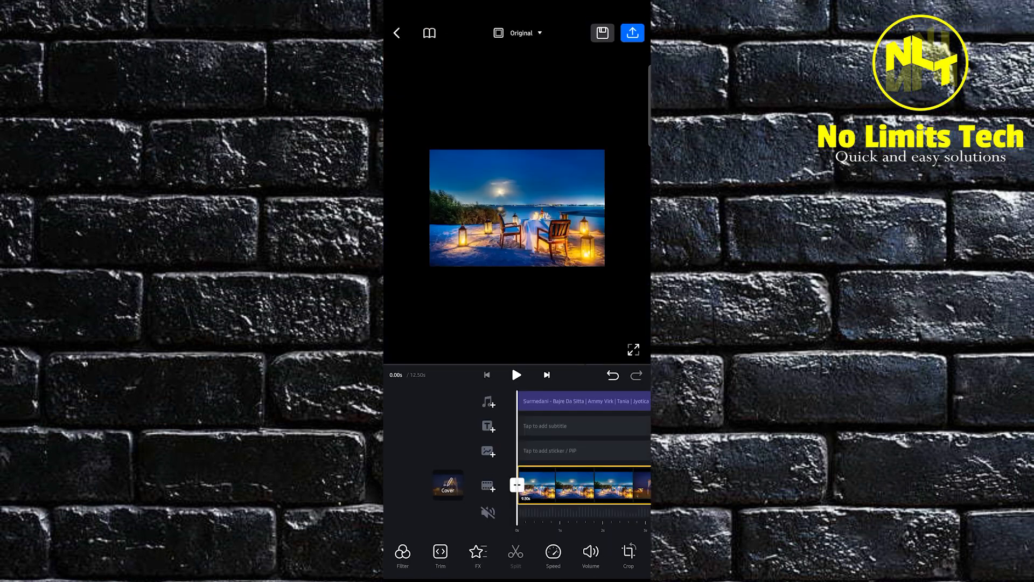
Step: Play the project with the song, then bring up the Add Text choices
left_click(516, 375)
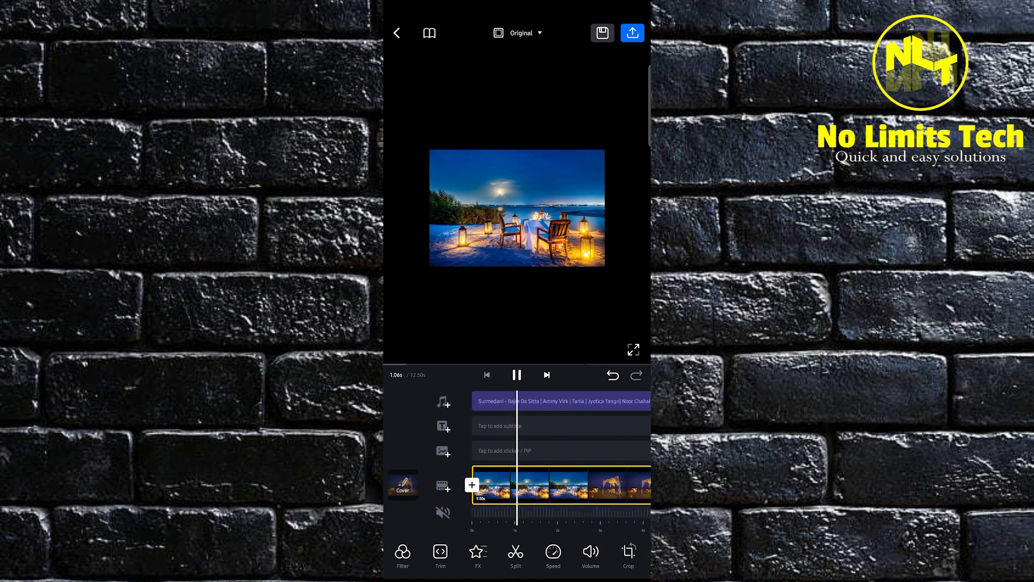
left_click(443, 427)
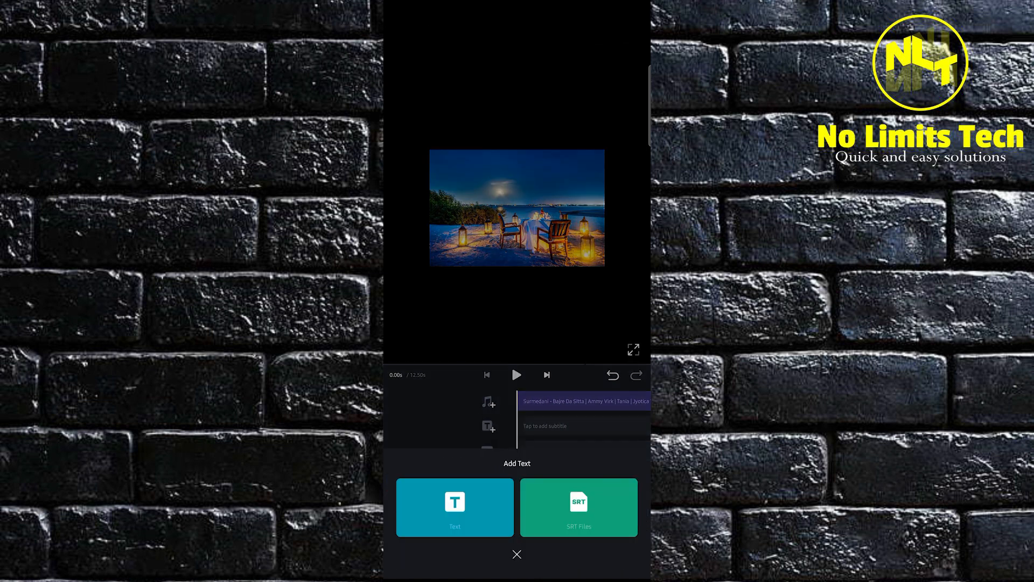
Step: Add plain-text lyric overlays such as 'vey ar menu ki chahi da' to the clips
left_click(453, 507)
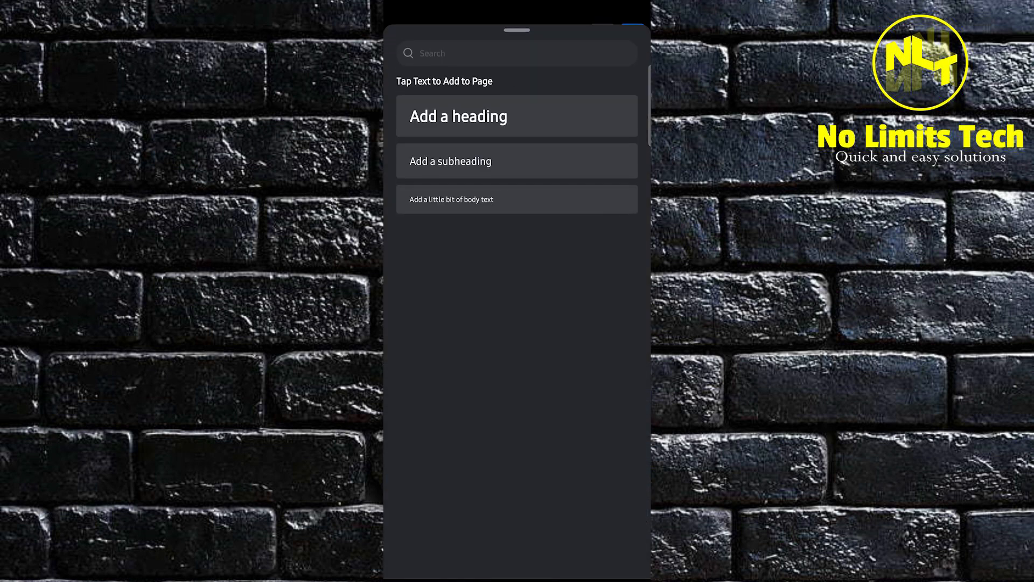
scroll("down", 3)
type("surme dani war")
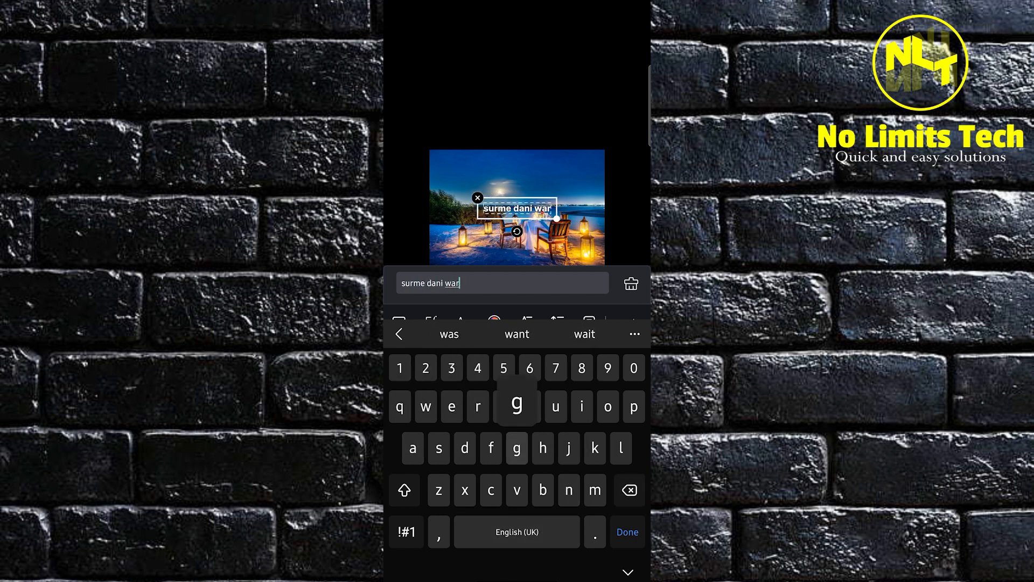
left_click(626, 531)
type("vey ar menu ki chahi da")
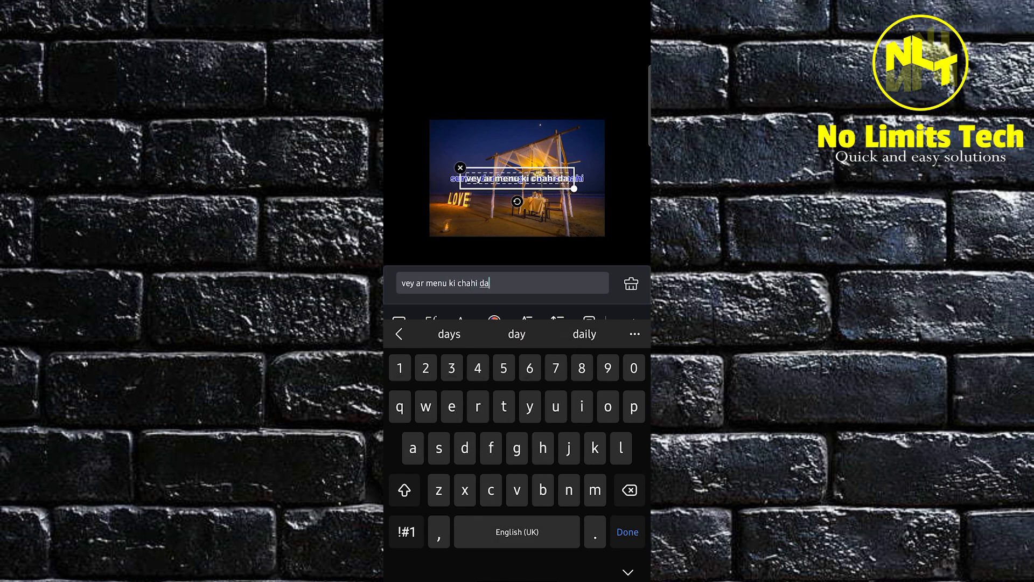
left_click(625, 531)
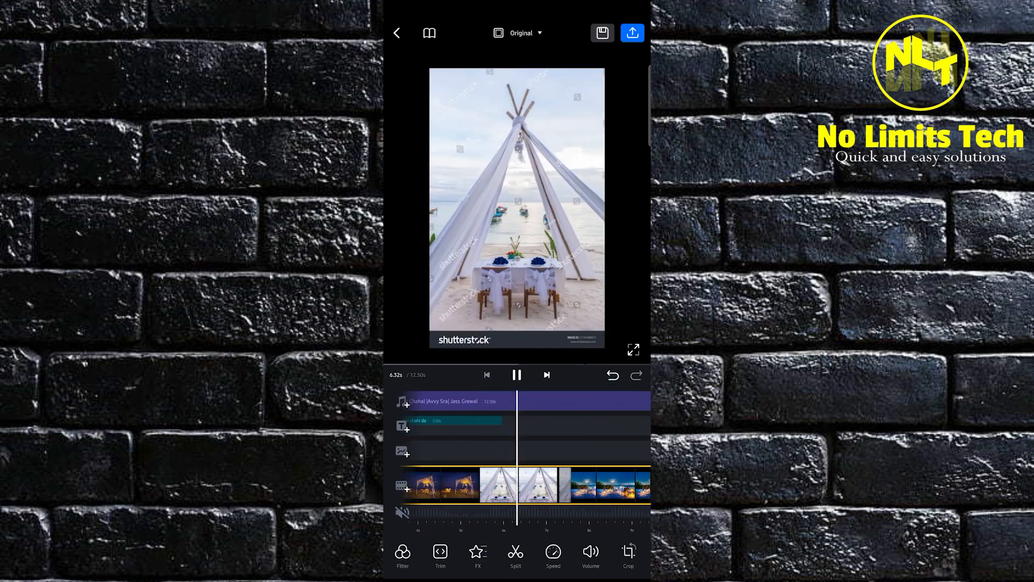
Step: Check the lyric overlay on the tent scene during playback, then bring up the export settings
left_click(516, 374)
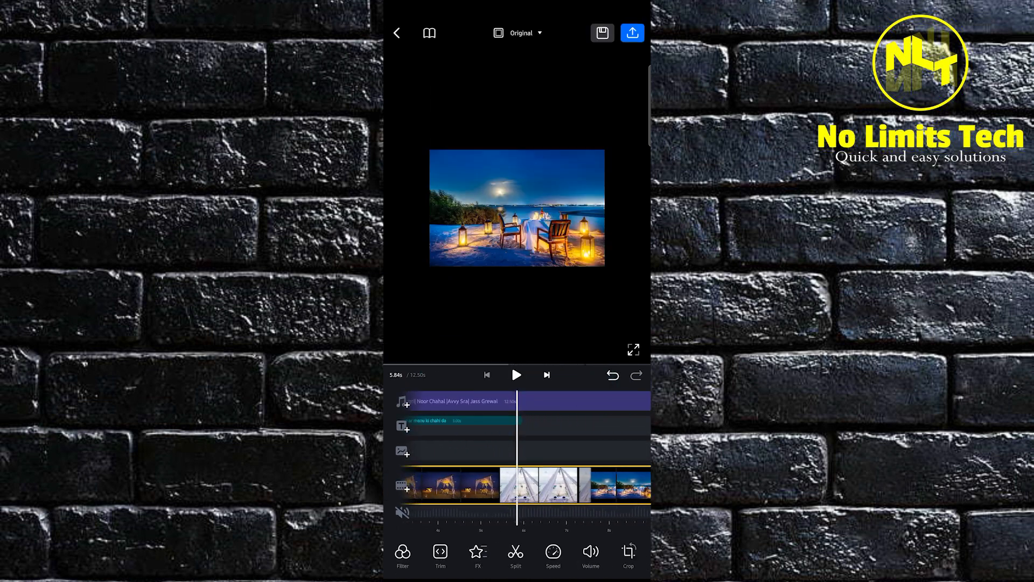
left_click(462, 404)
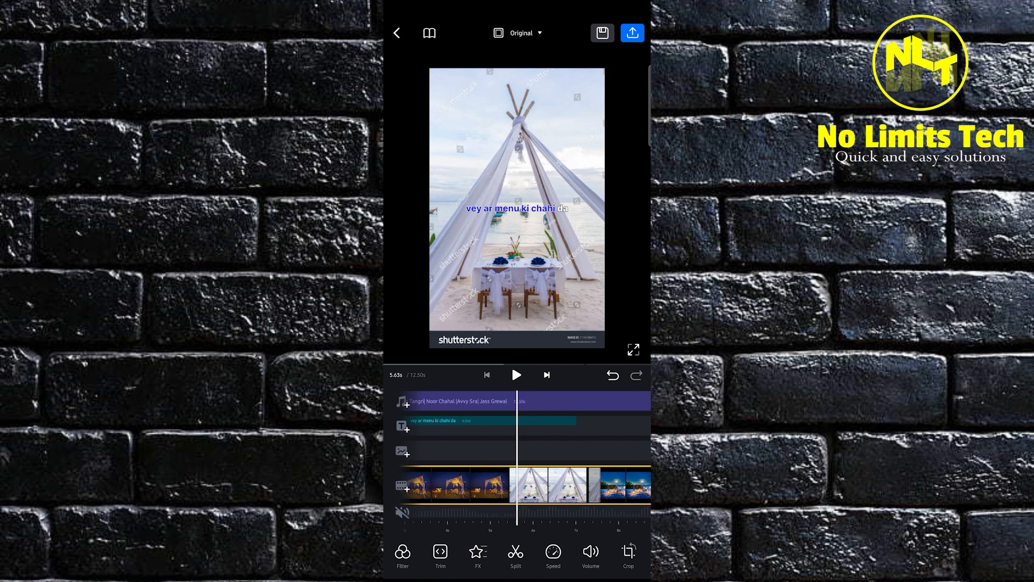
left_click(516, 375)
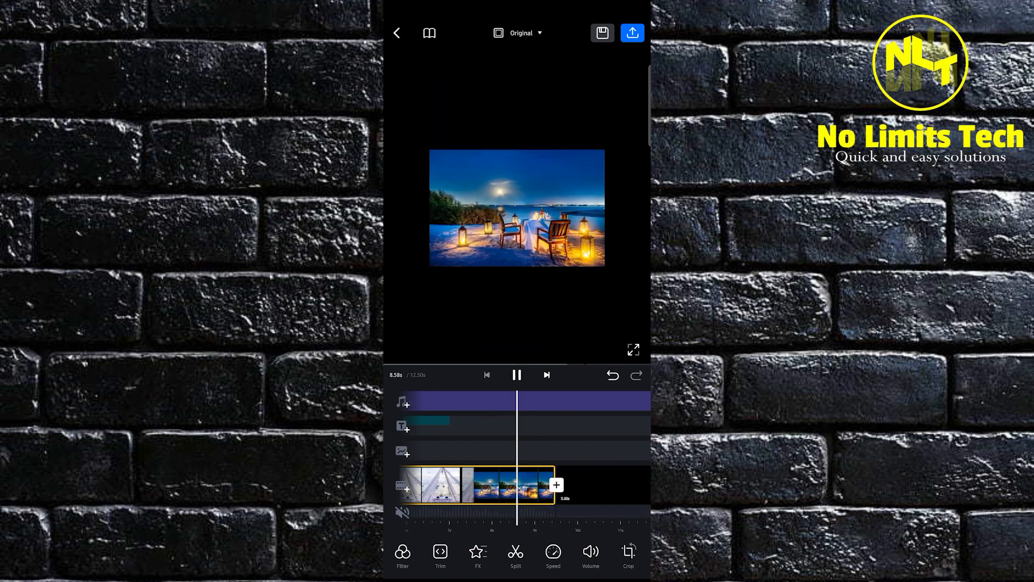
left_click(631, 32)
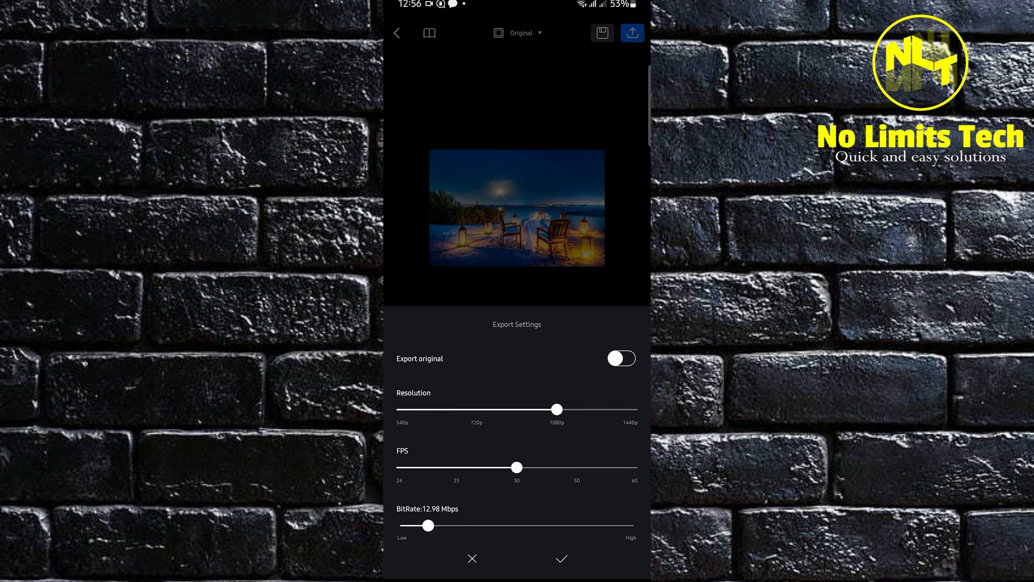
Step: Start exporting the lyric video at 1080p and 30 fps
left_click(561, 558)
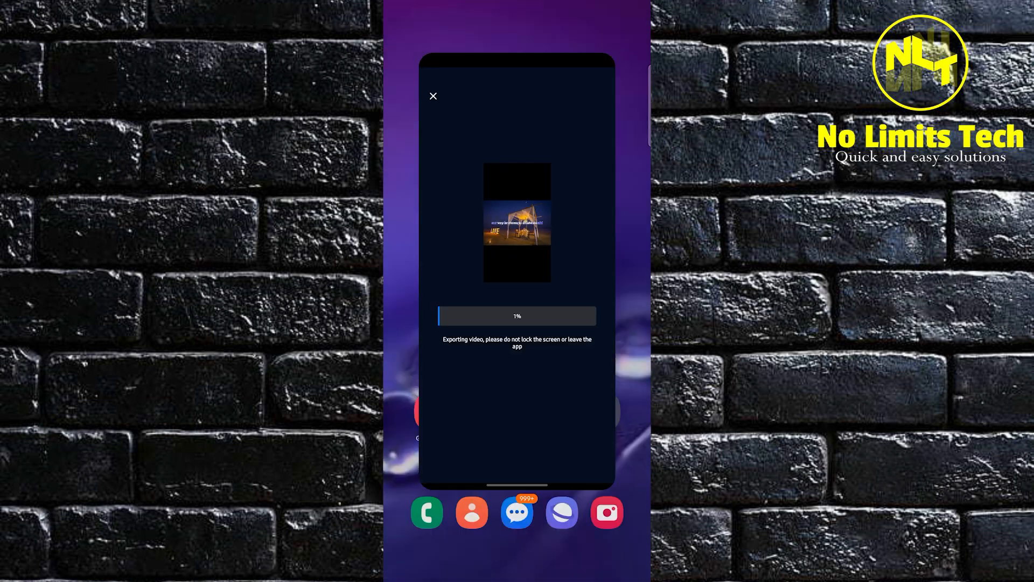